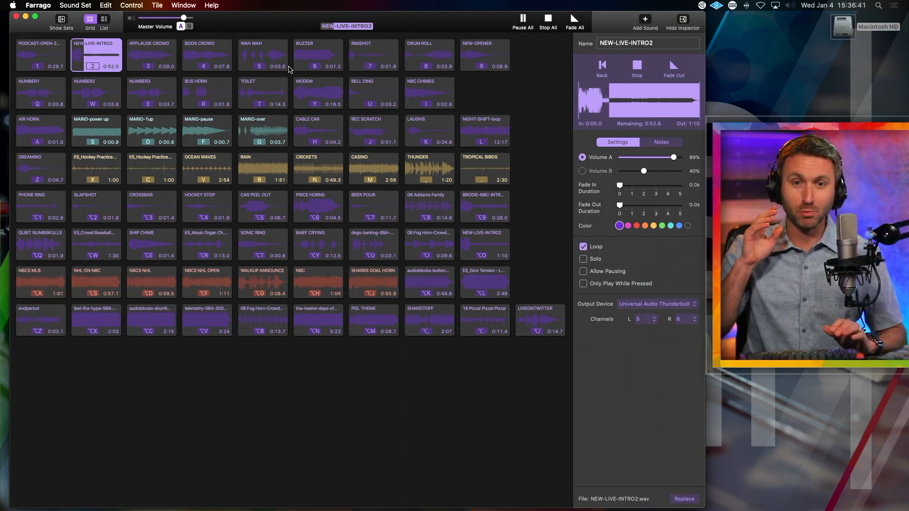
# Select the APPLAUSE CROWD, BOOS CROWD and WAH WAH clip tiles in turn
pyautogui.click(151, 54)
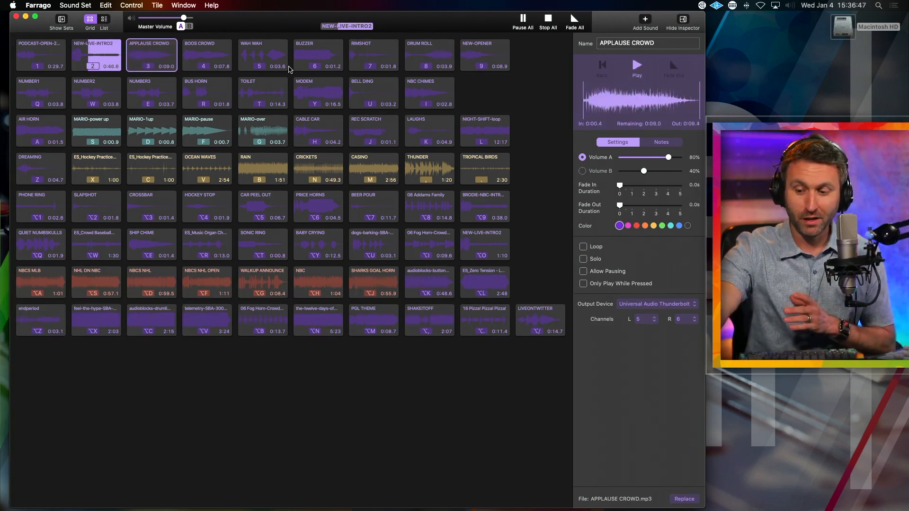
pyautogui.click(207, 55)
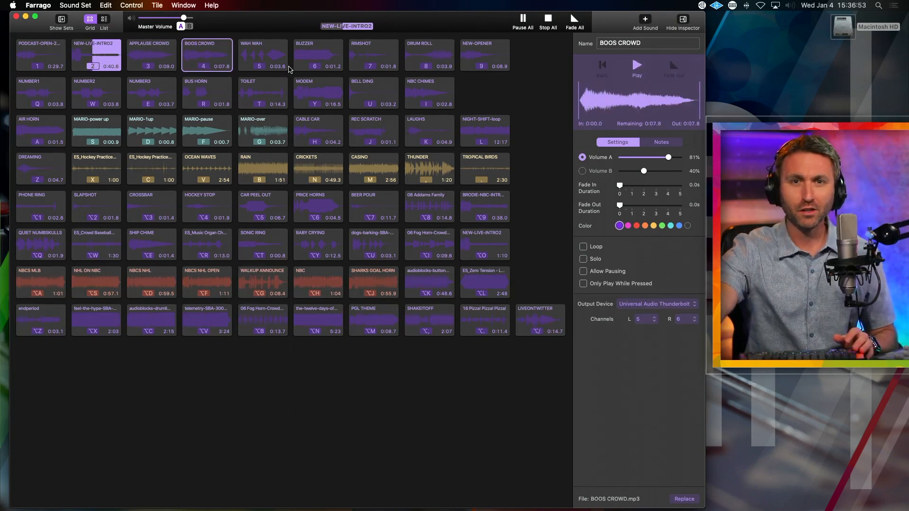
pyautogui.click(262, 55)
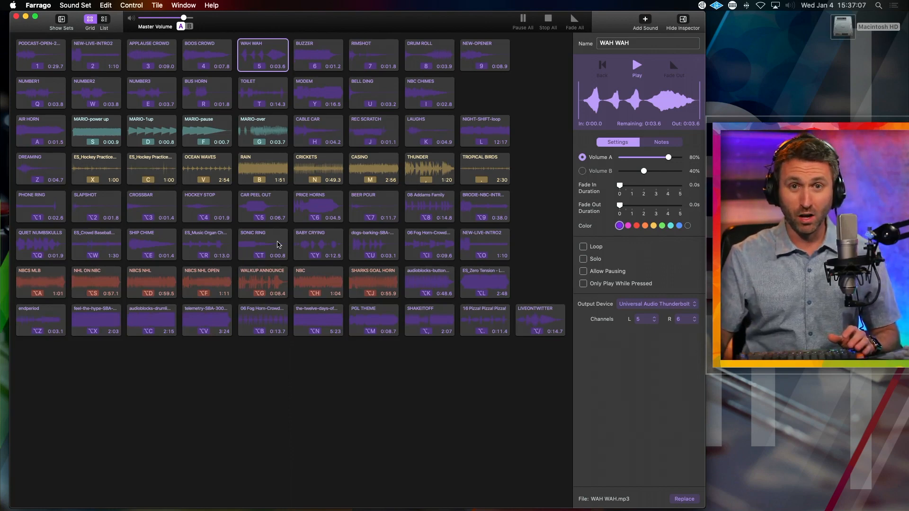
pyautogui.moveTo(228, 197)
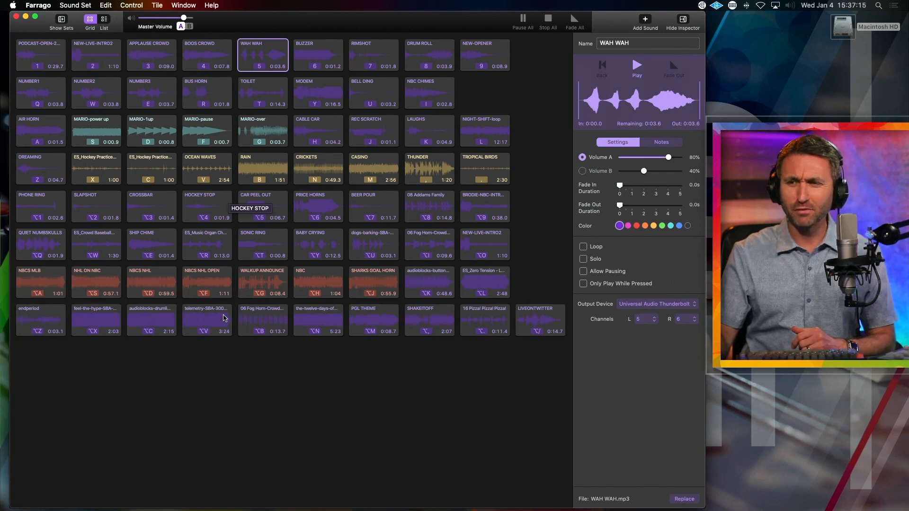
pyautogui.moveTo(377, 381)
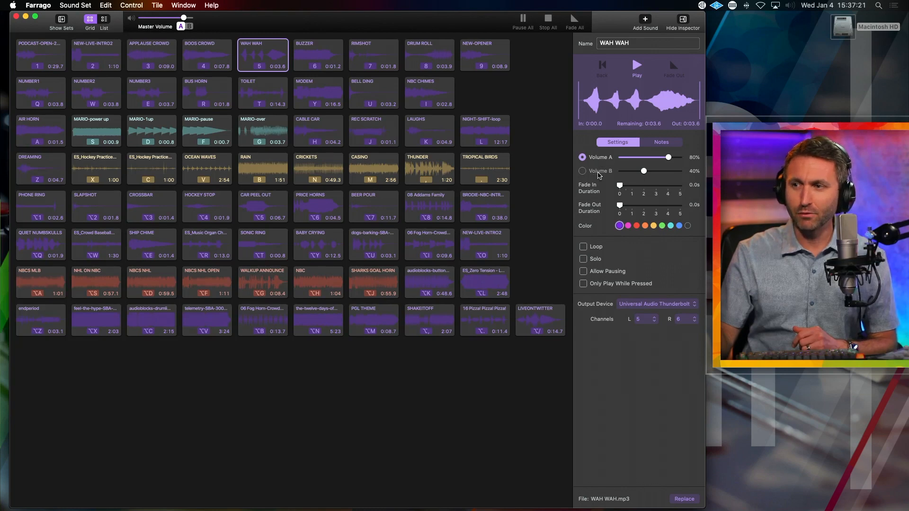
# Play the TOILET clip, switch it to Volume B, then return to Volume A
pyautogui.click(261, 92)
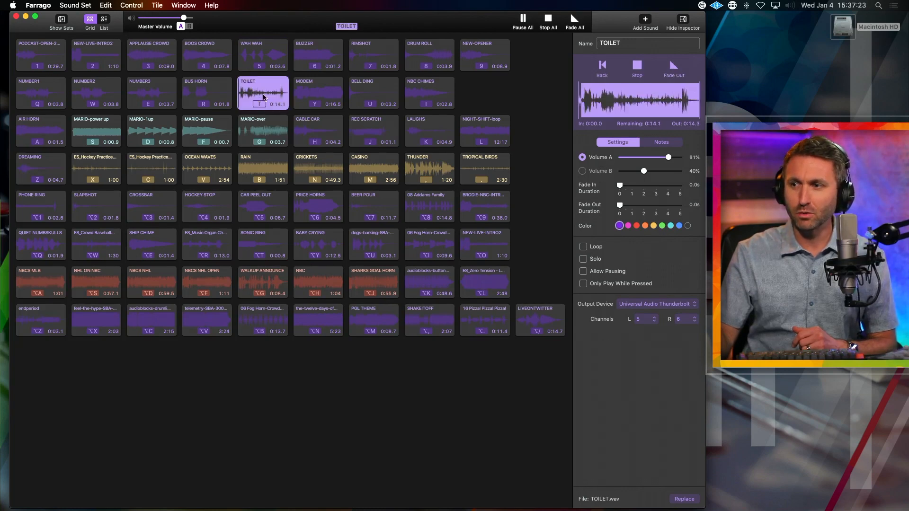
pyautogui.click(582, 171)
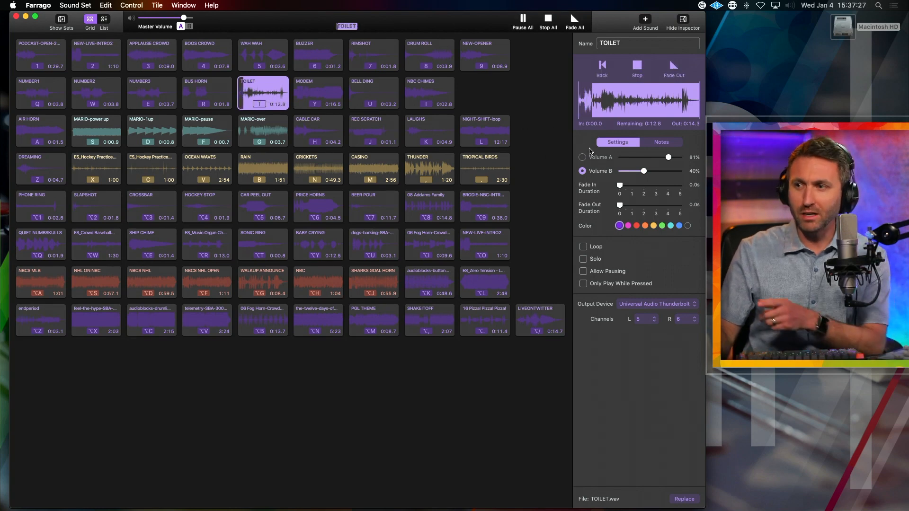
pyautogui.click(582, 157)
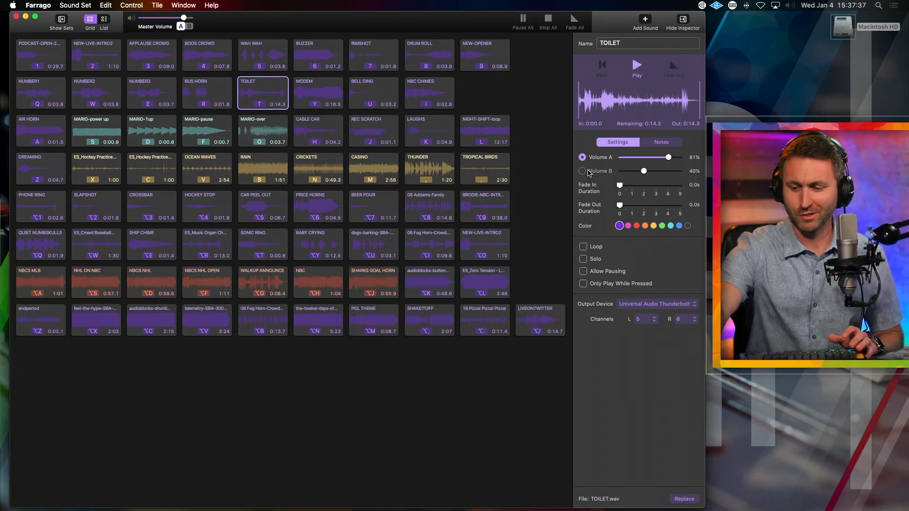
# Fire LAUGHS, BELL DING, BUS HORN, DRUM ROLL and RIMSHOT, ending on BUZZER's settings
pyautogui.click(429, 131)
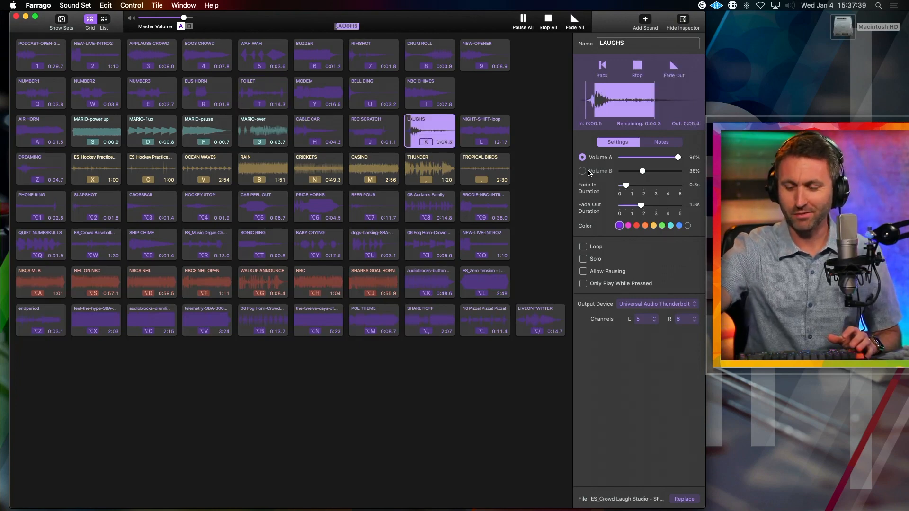
pyautogui.click(429, 131)
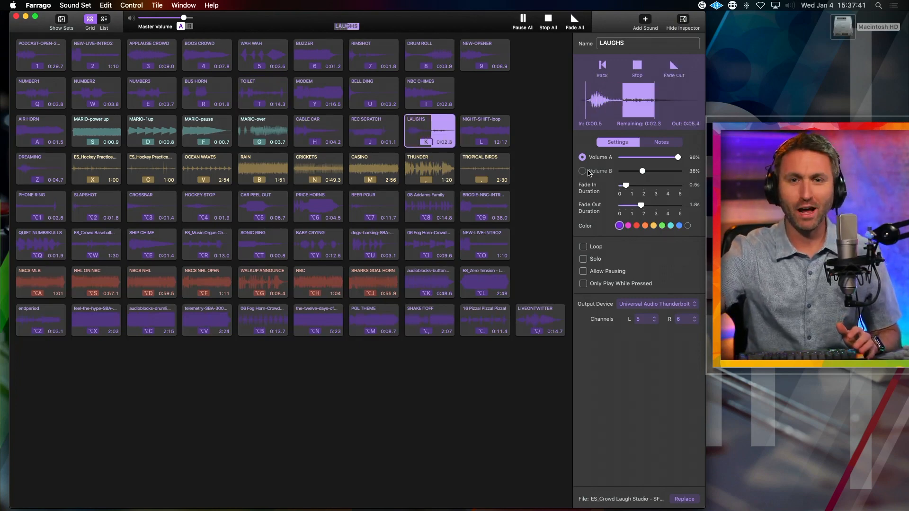
pyautogui.click(207, 93)
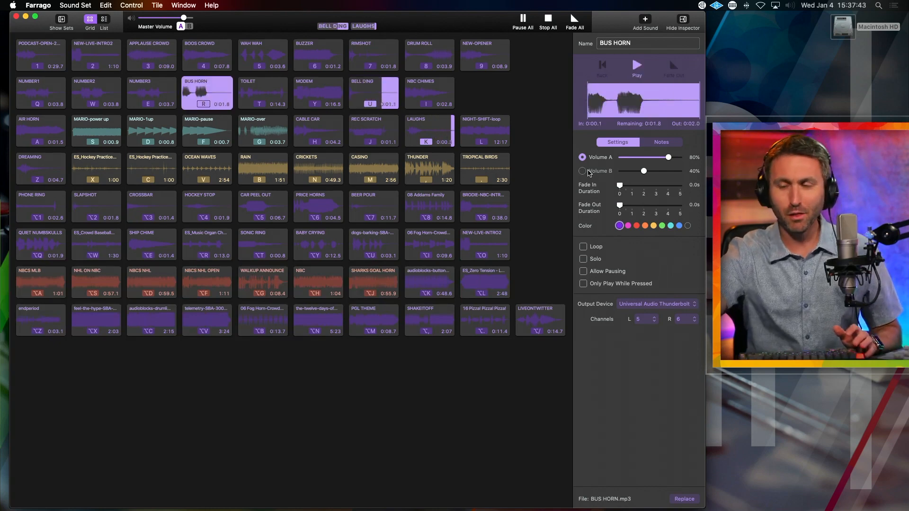
pyautogui.click(429, 55)
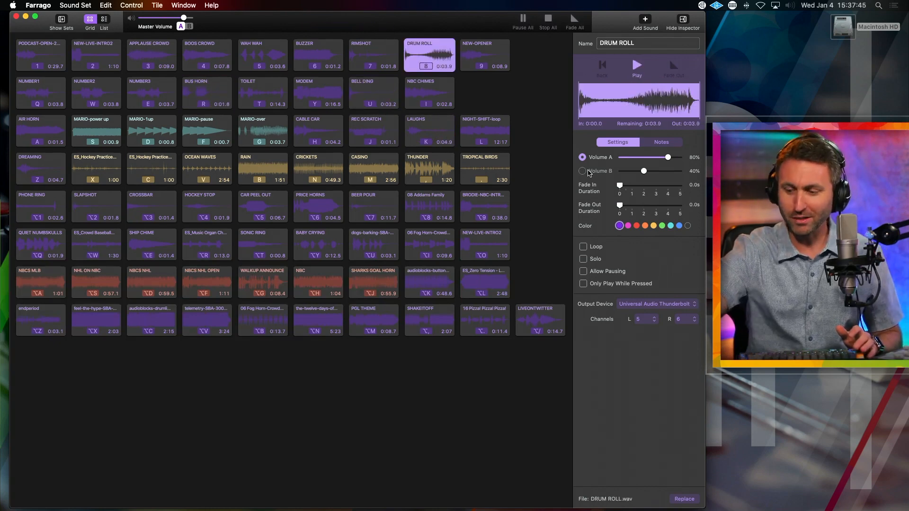
pyautogui.click(374, 55)
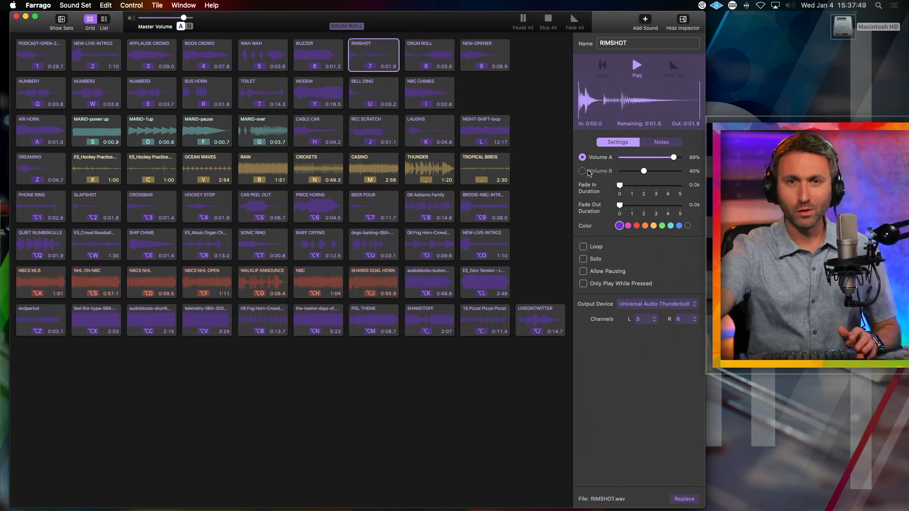
pyautogui.click(318, 55)
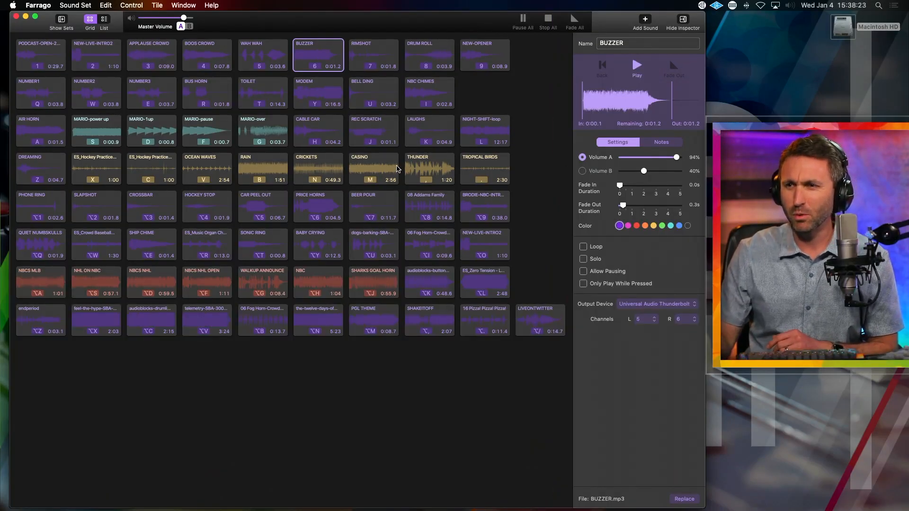
pyautogui.moveTo(381, 171)
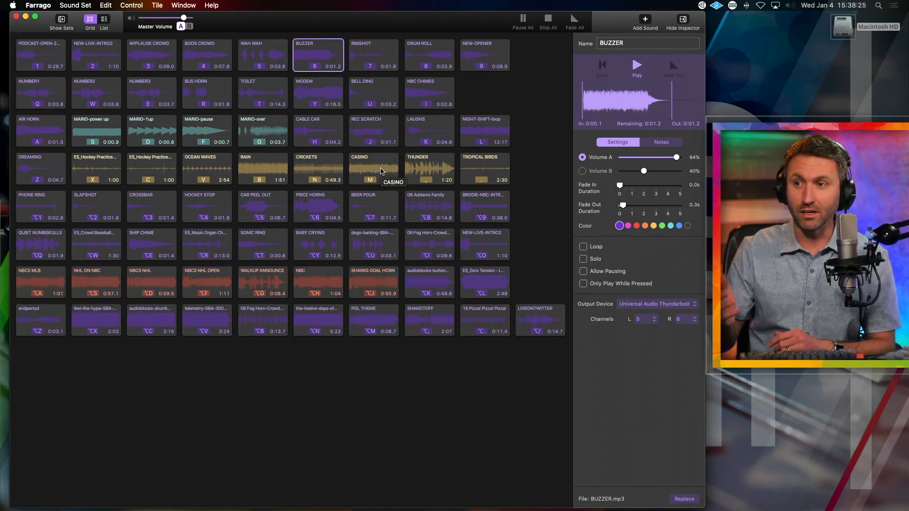
# Select the CASINO clip to bring up its settings in the inspector
pyautogui.click(373, 168)
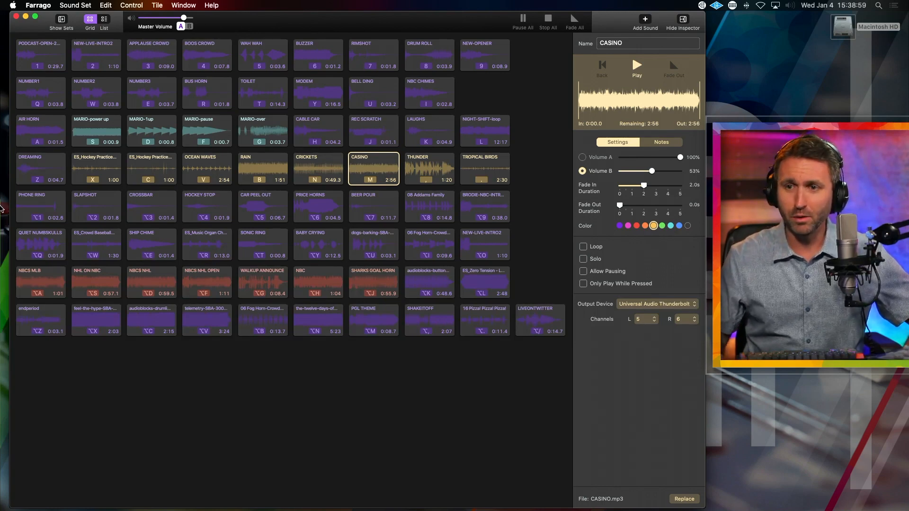
# Play and stop DREAMING, then check REC SCRATCH, CABLE CAR, Fog Horn-Crowd Cheer and WALKUP ANNOUNCE
pyautogui.click(41, 168)
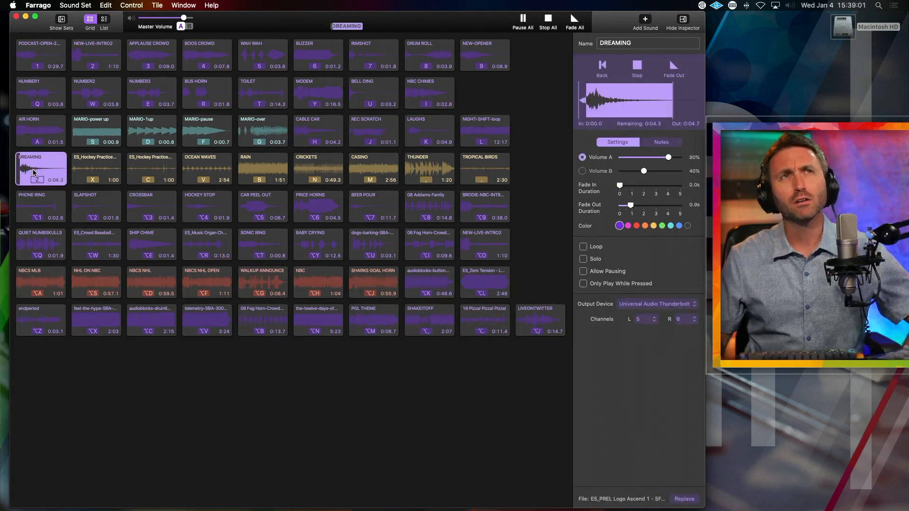
pyautogui.click(41, 168)
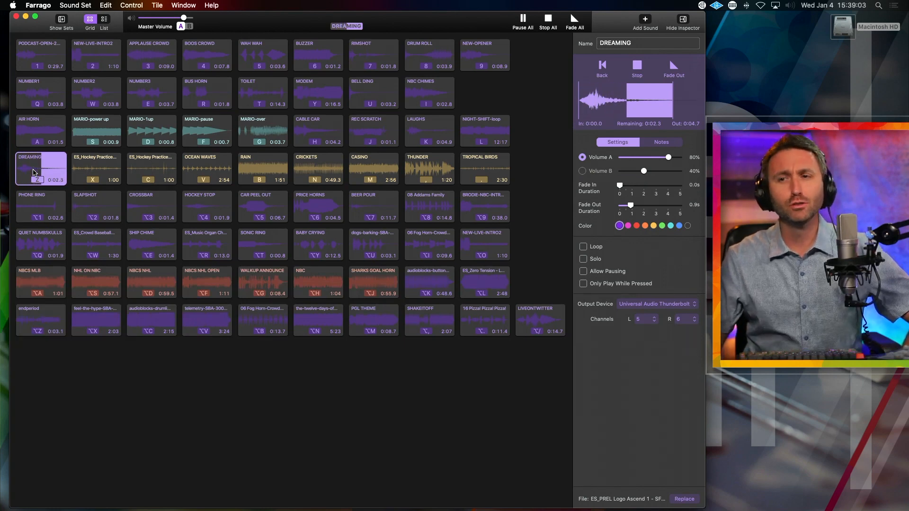
pyautogui.click(39, 168)
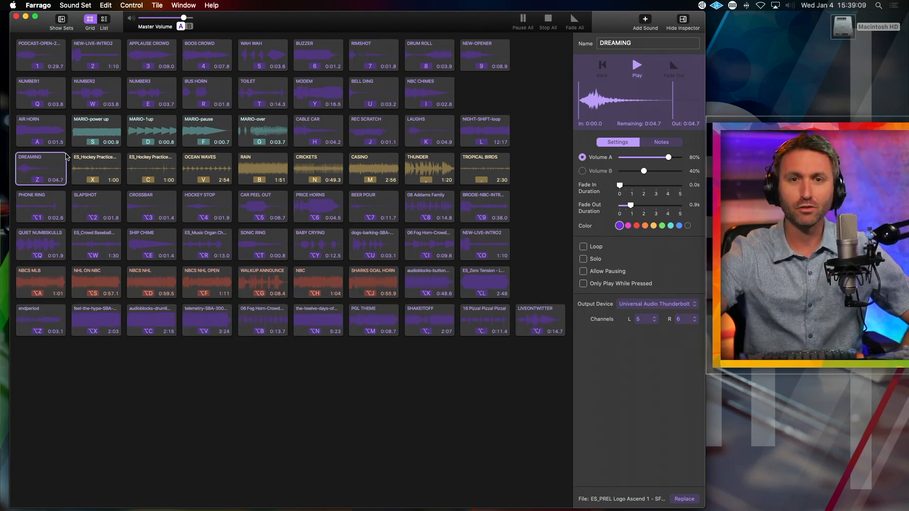
pyautogui.click(373, 130)
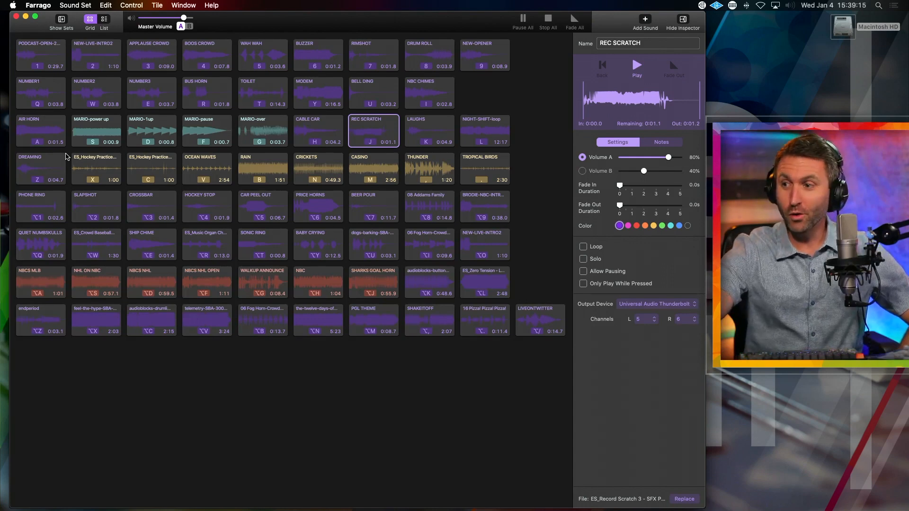
pyautogui.click(317, 130)
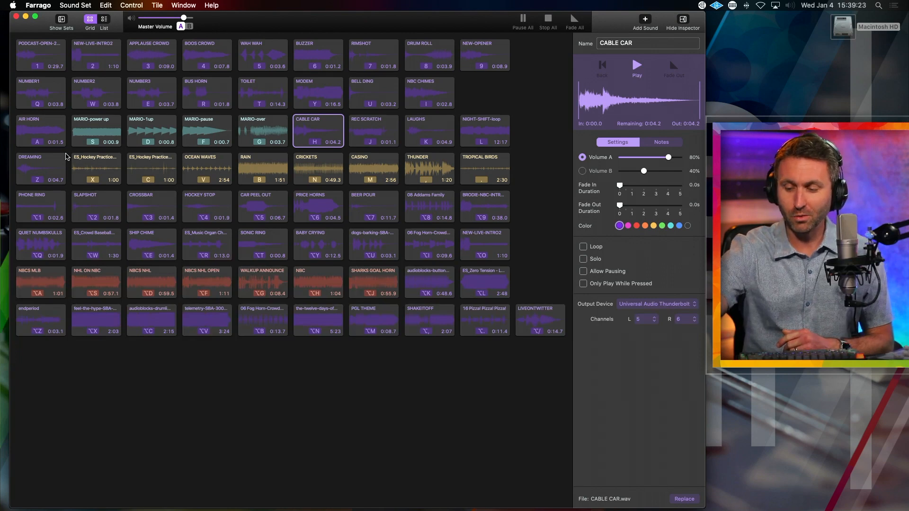
pyautogui.click(485, 320)
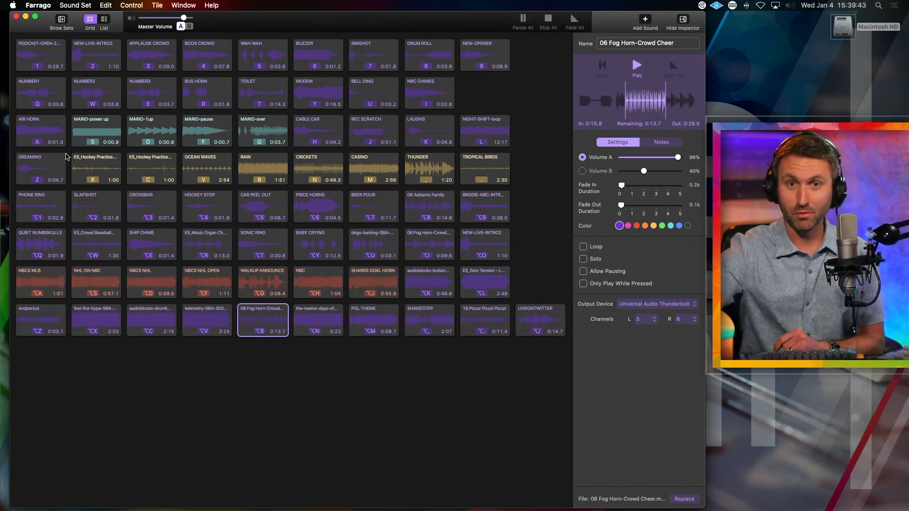
pyautogui.click(261, 283)
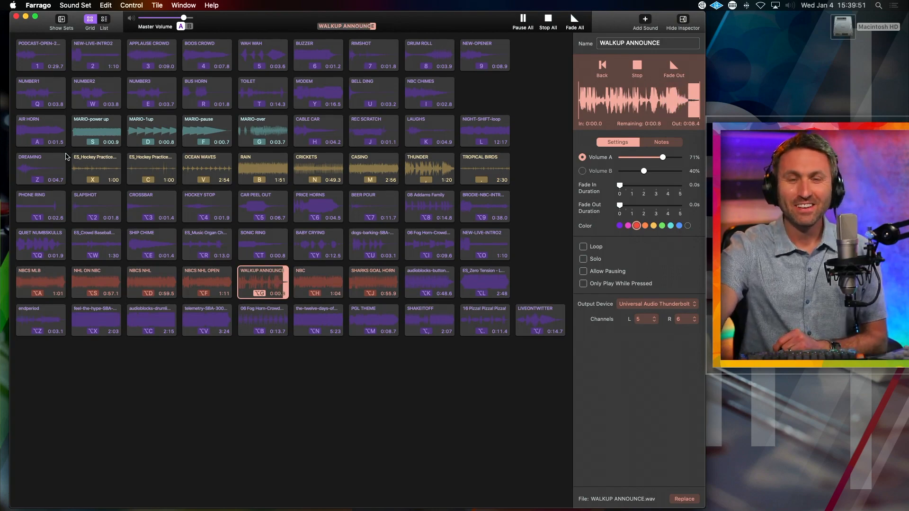
pyautogui.click(484, 168)
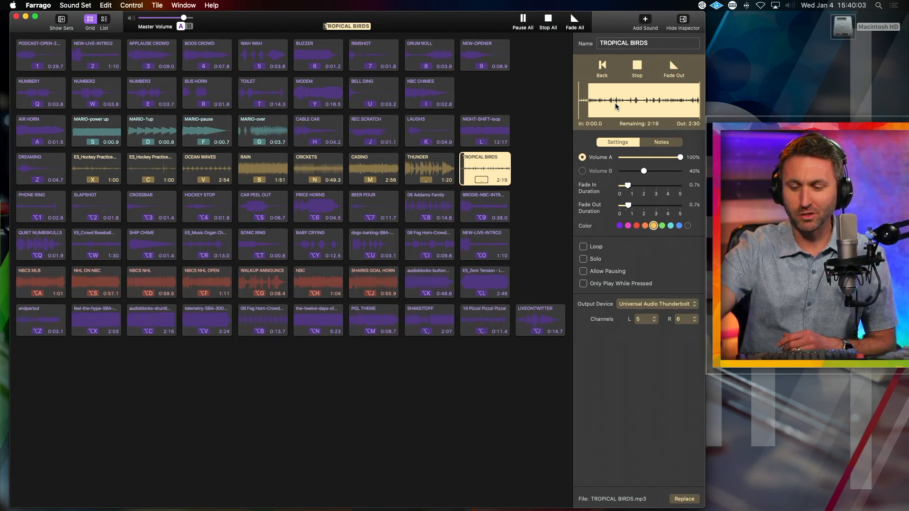
# Stop Tropical Birds, start Hockey Practice, and fire SLAPSHOT, CROSSBAR and HOCKEY STOP over it
pyautogui.click(635, 65)
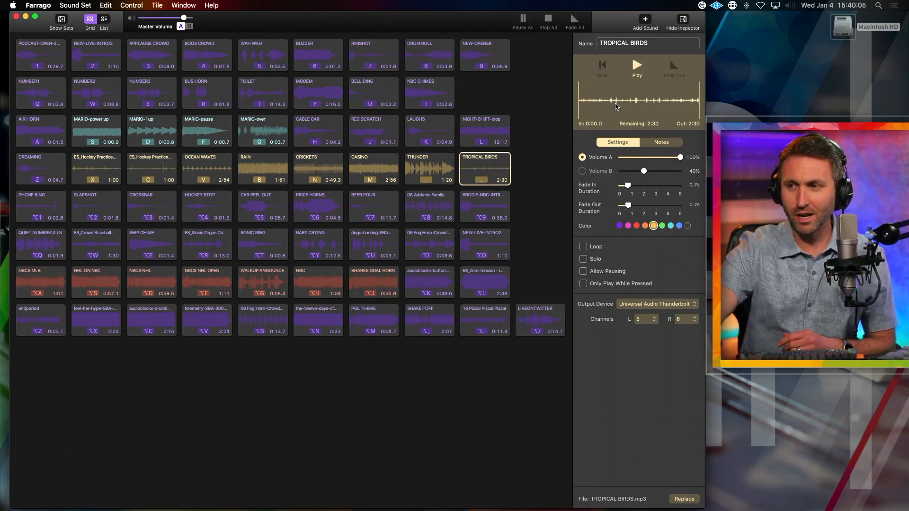
pyautogui.click(96, 168)
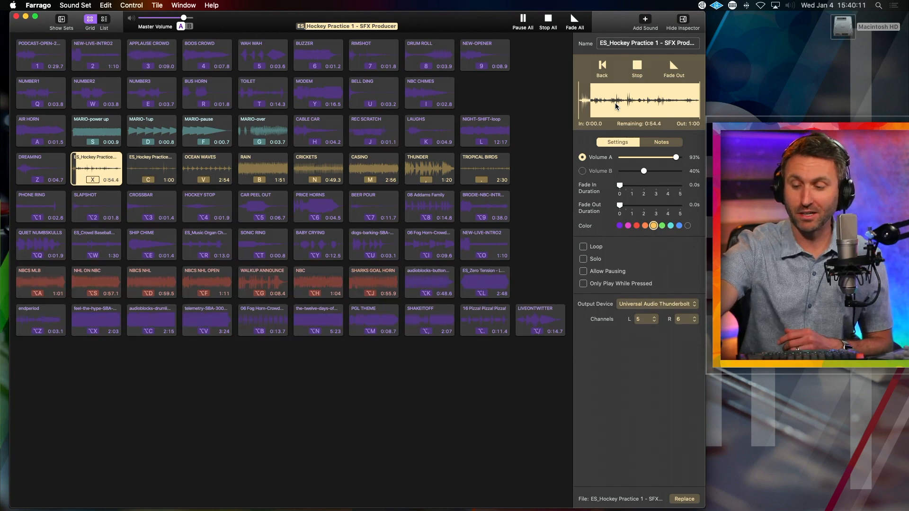
pyautogui.click(95, 206)
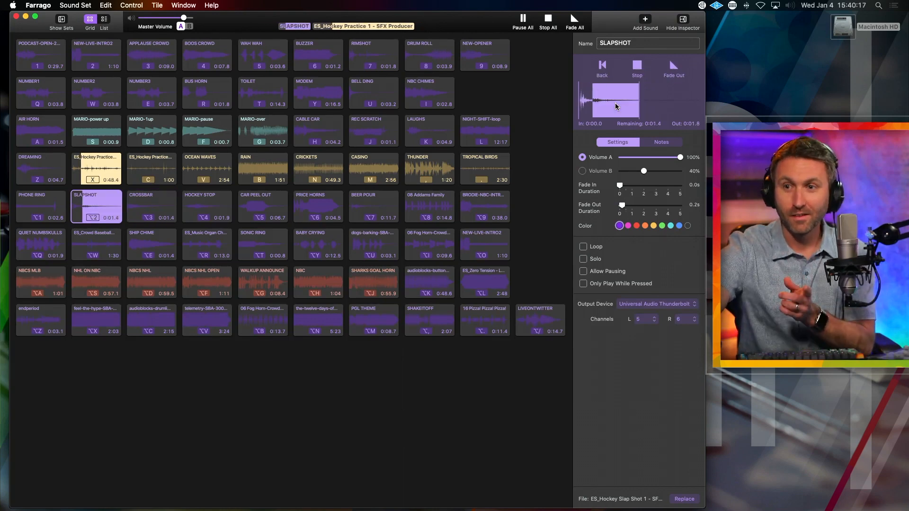
pyautogui.click(151, 206)
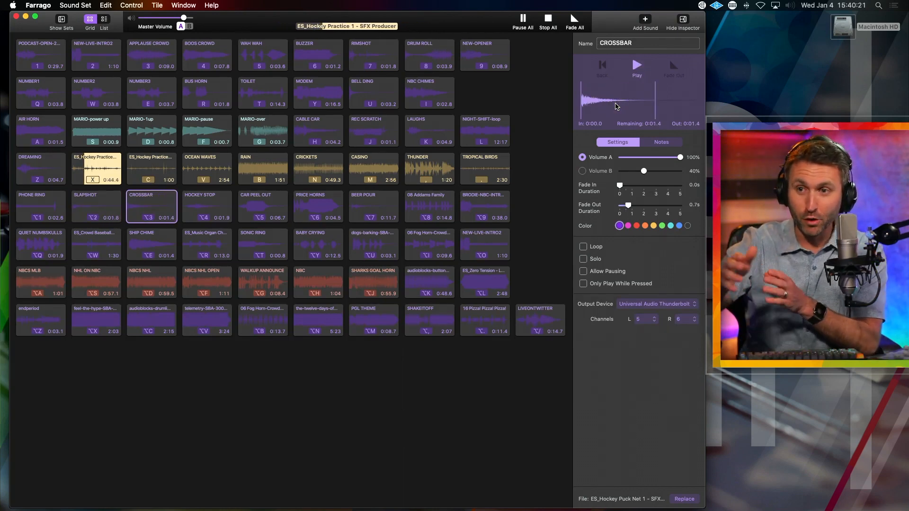
pyautogui.click(96, 206)
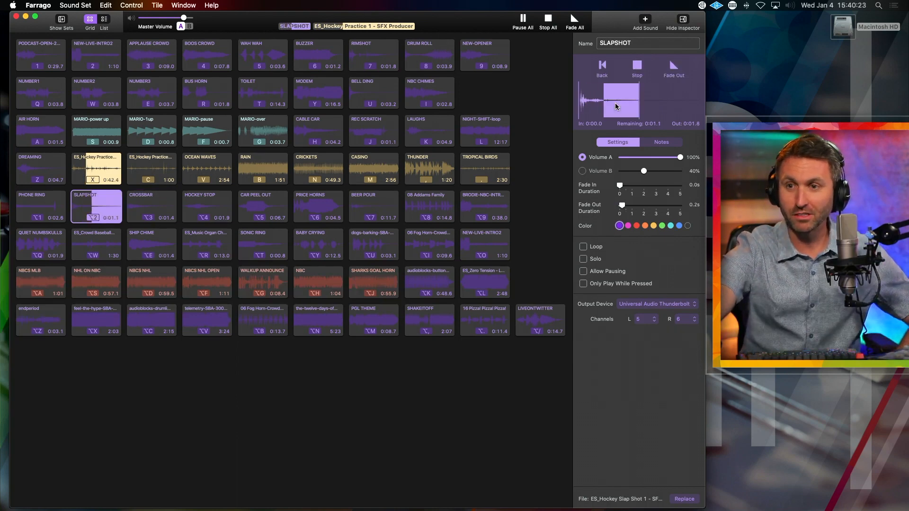
pyautogui.click(150, 205)
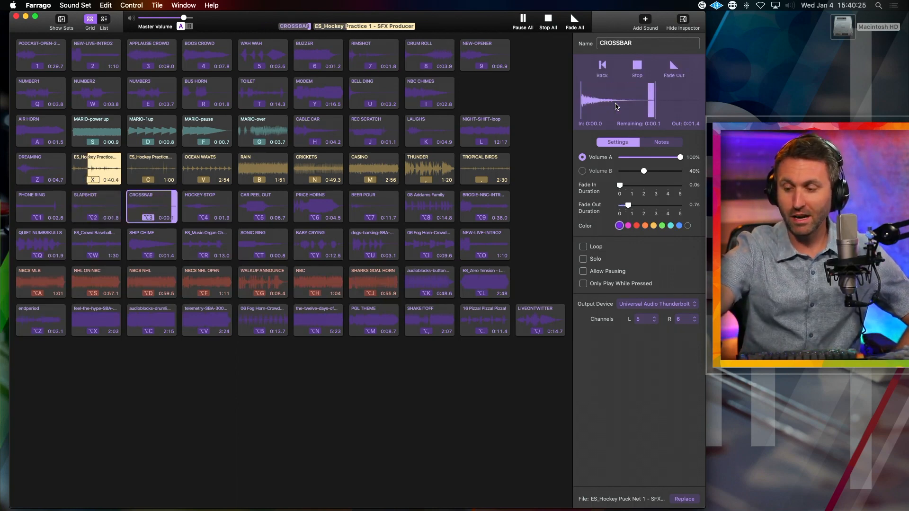
pyautogui.click(207, 206)
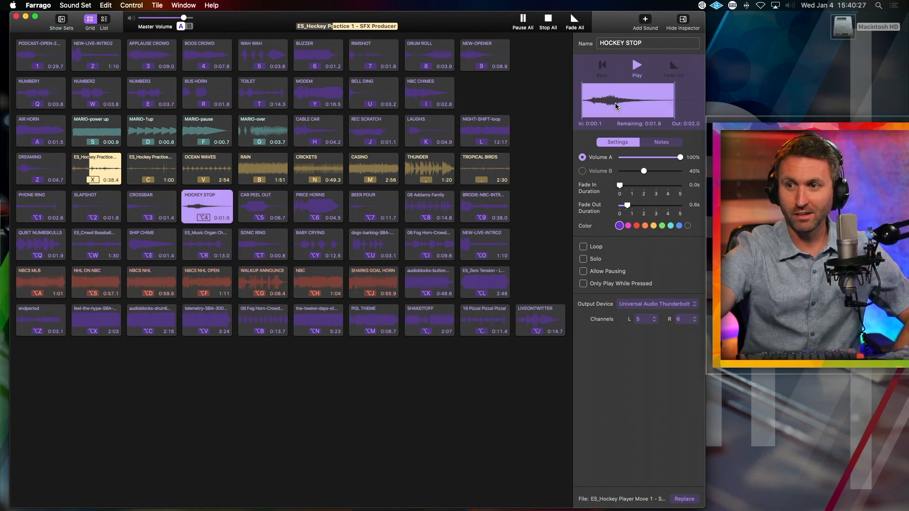
pyautogui.click(635, 65)
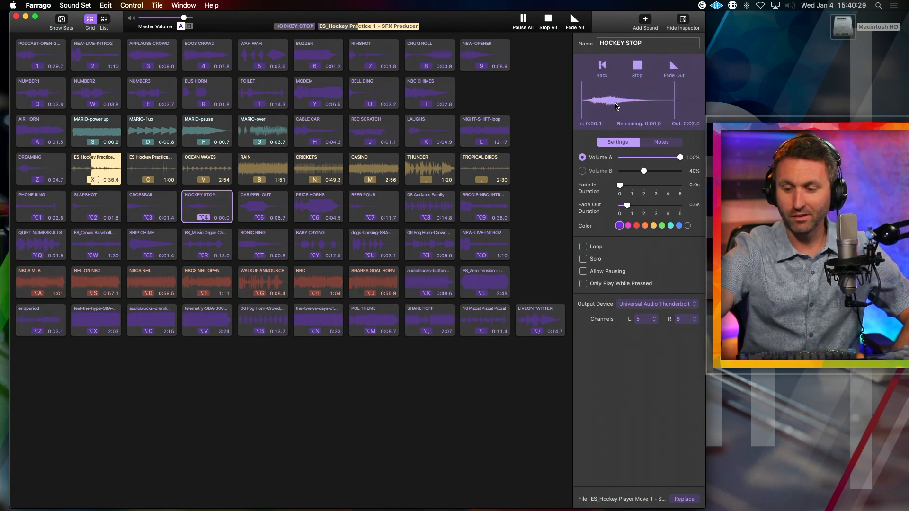
# End the hockey ambience, stop THUNDER, and start the CRICKETS ambience
pyautogui.click(636, 64)
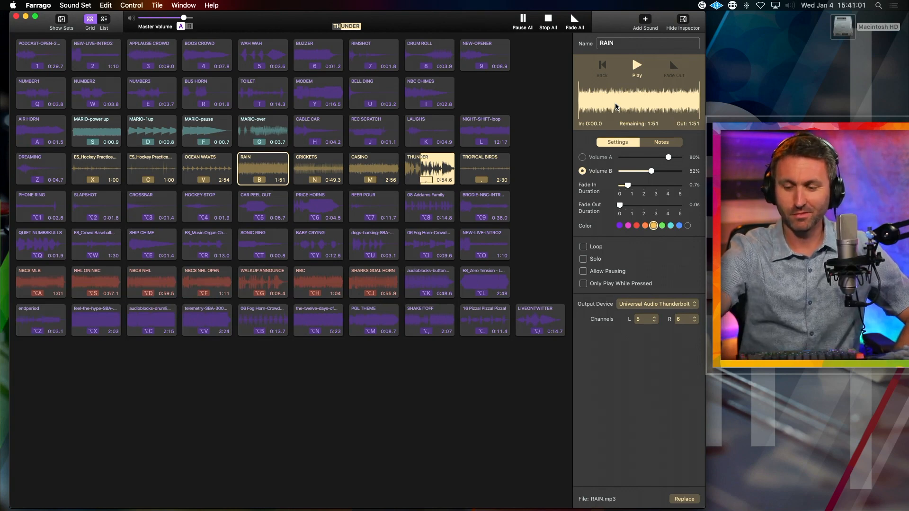
pyautogui.click(429, 168)
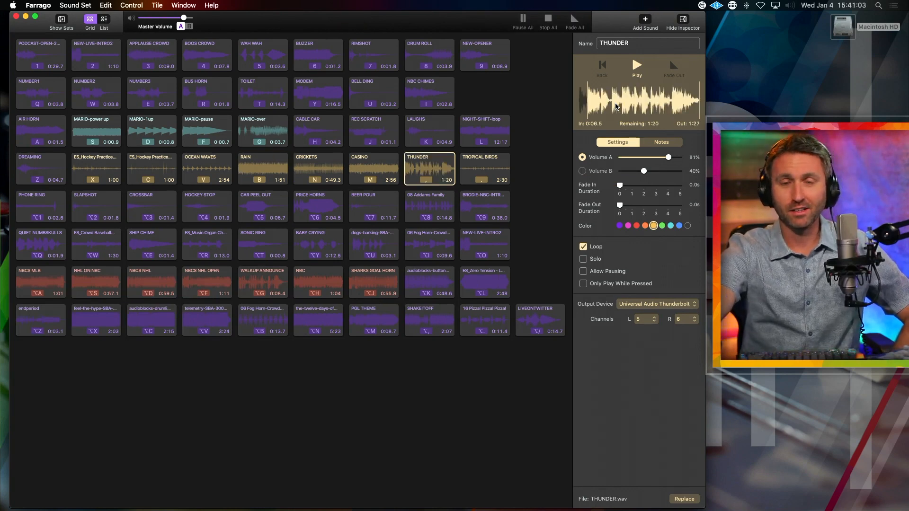
pyautogui.click(317, 168)
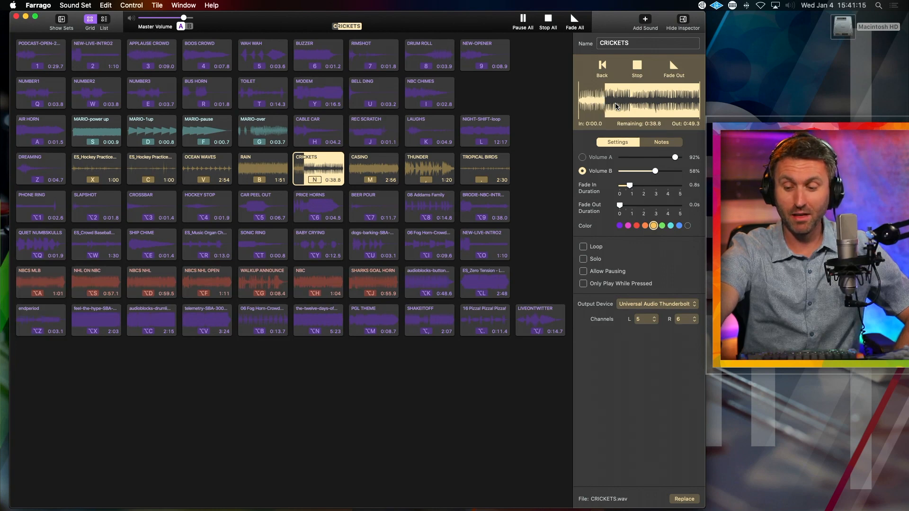
# Stop CRICKETS, play NBCS MLB, and drag its Volume A down and back up to 78%
pyautogui.click(207, 283)
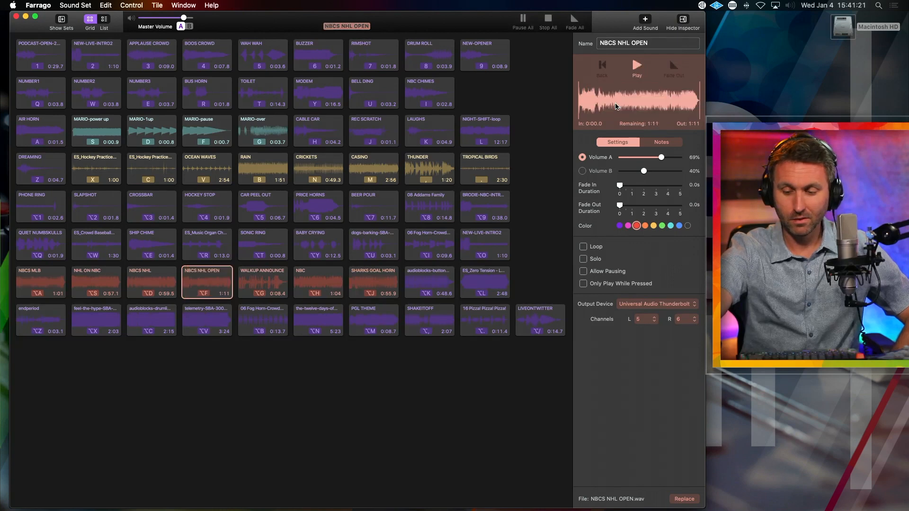
pyautogui.click(39, 283)
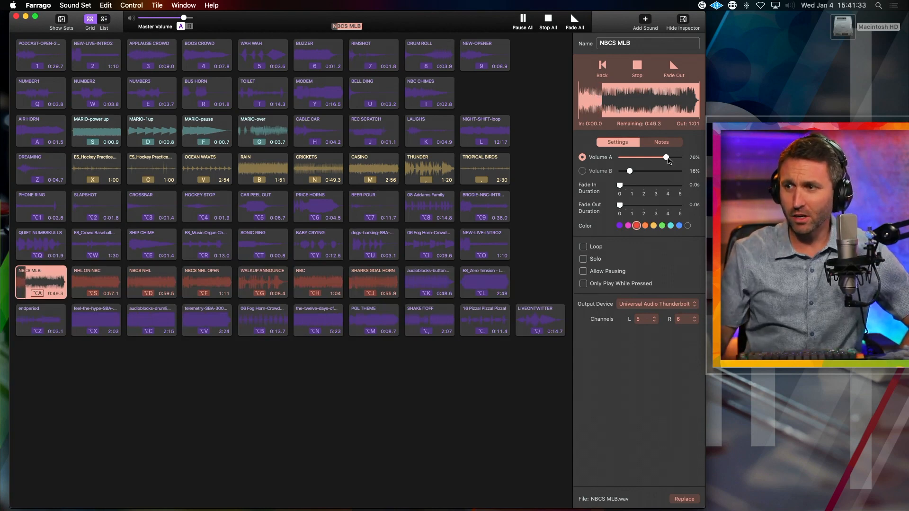
pyautogui.moveTo(665, 157); pyautogui.dragTo(640, 157)
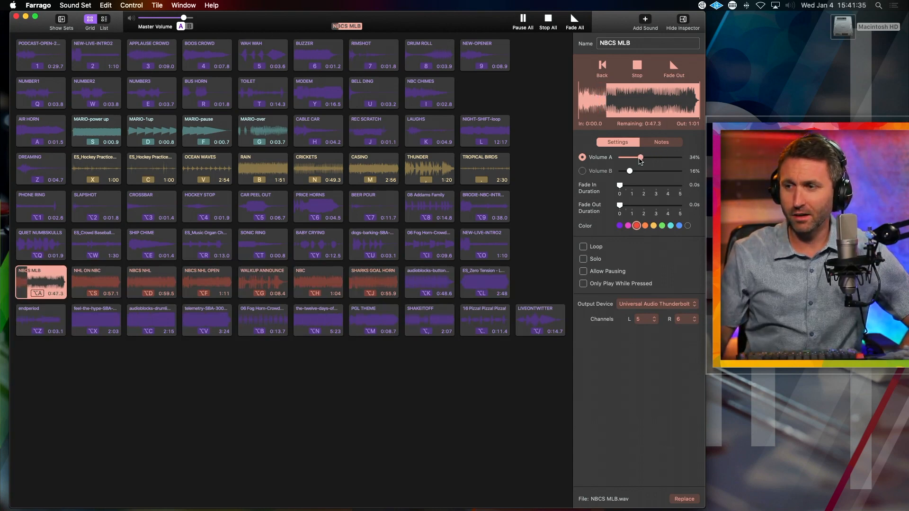
pyautogui.moveTo(641, 157); pyautogui.dragTo(667, 157)
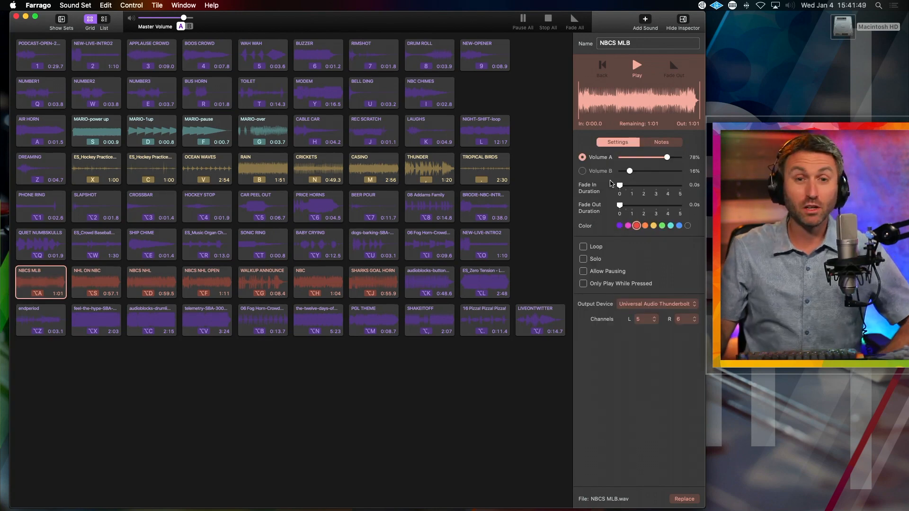
pyautogui.moveTo(604, 104)
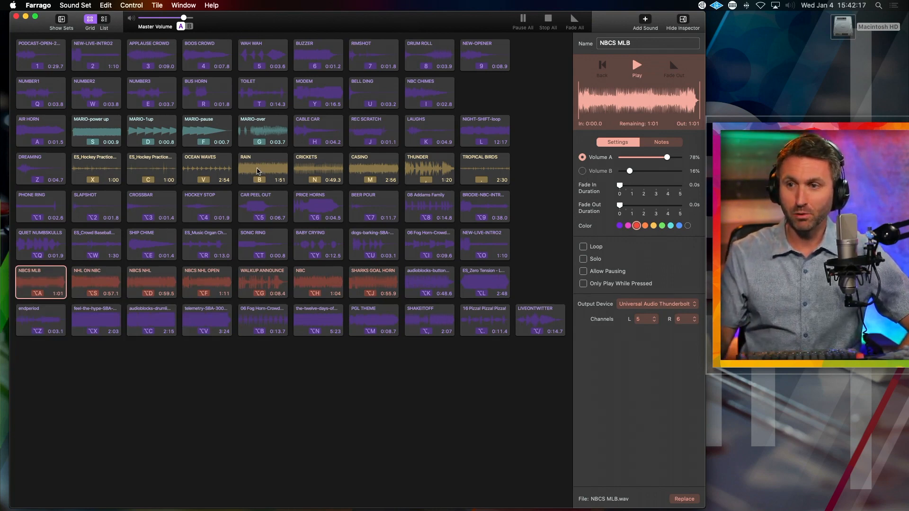
# Inspect the RAIN clip, then select MODEM, which is set to play only while pressed
pyautogui.click(262, 169)
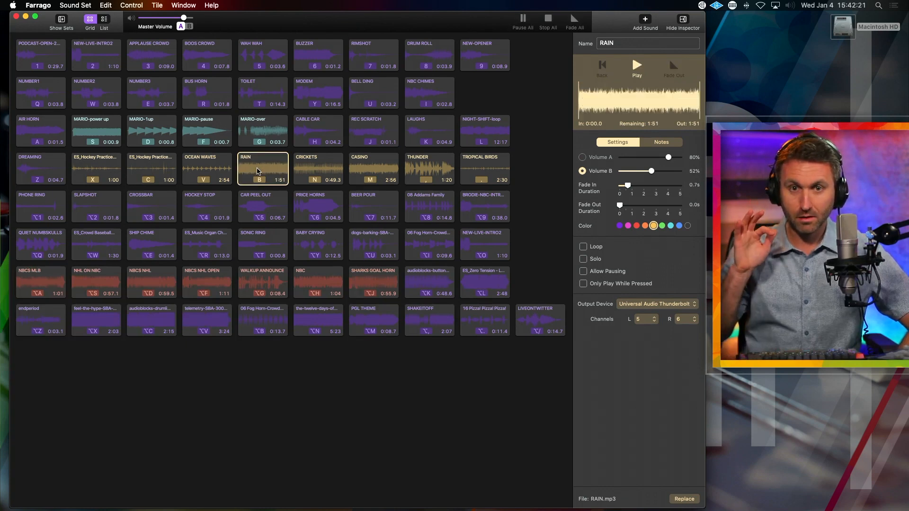
pyautogui.click(262, 168)
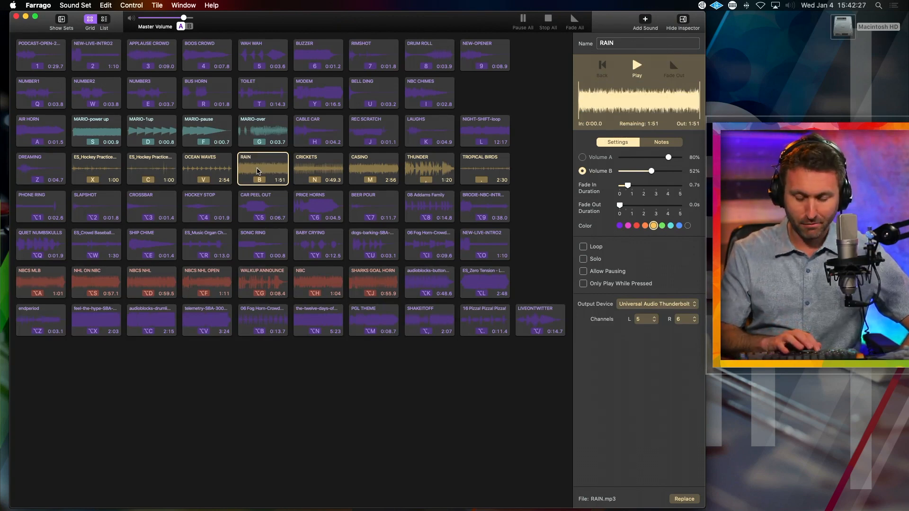
pyautogui.click(206, 131)
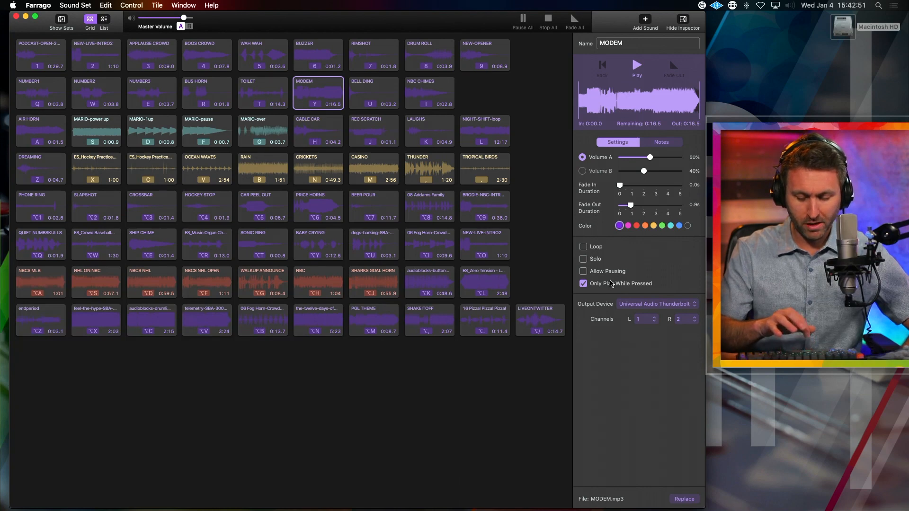
pyautogui.click(318, 93)
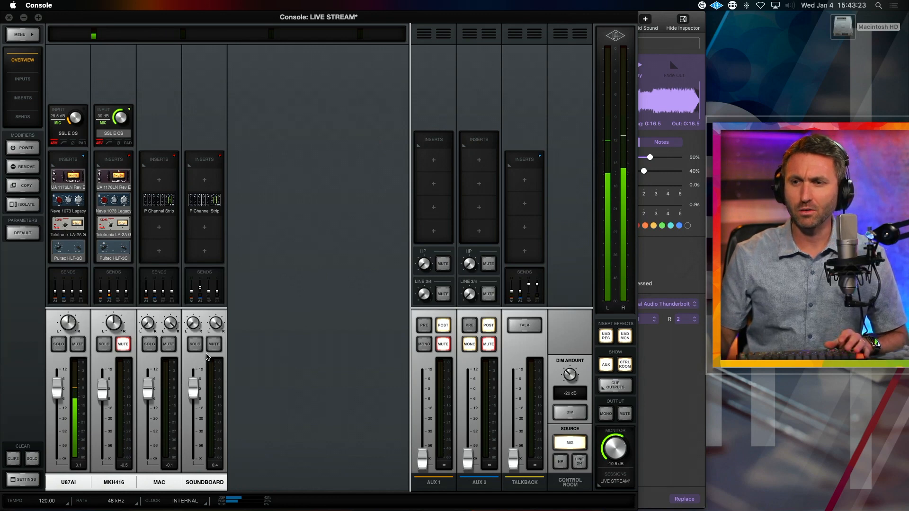
pyautogui.moveTo(200, 416)
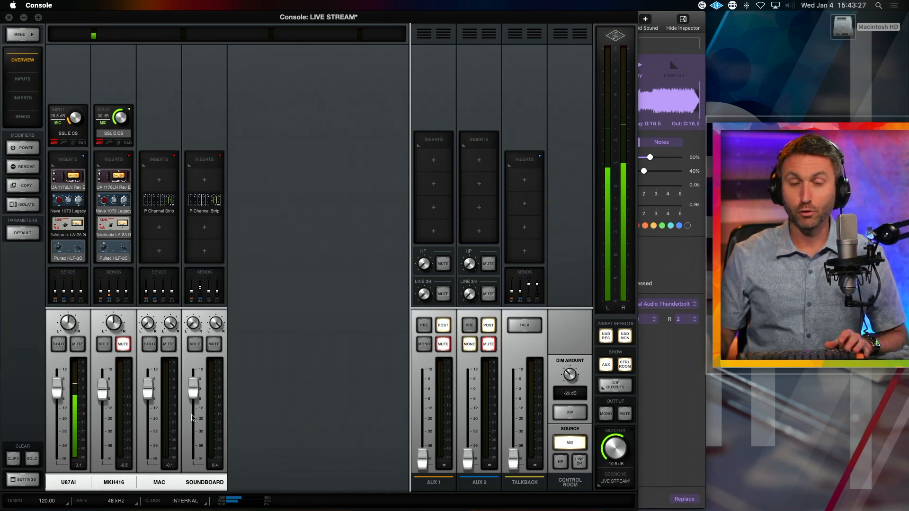
# Switch to UAD Console to watch the SOUNDBOARD meter as RAIN plays
pyautogui.press('cmd+tab')
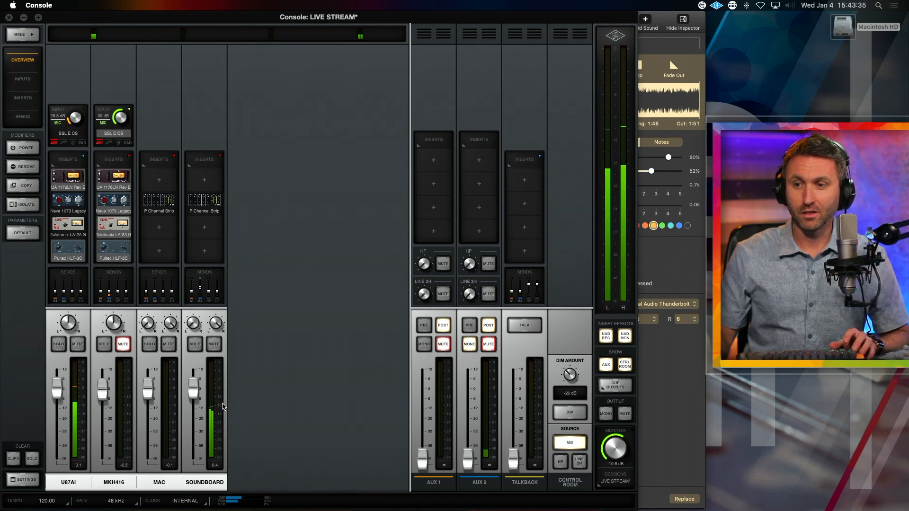
pyautogui.moveTo(178, 412)
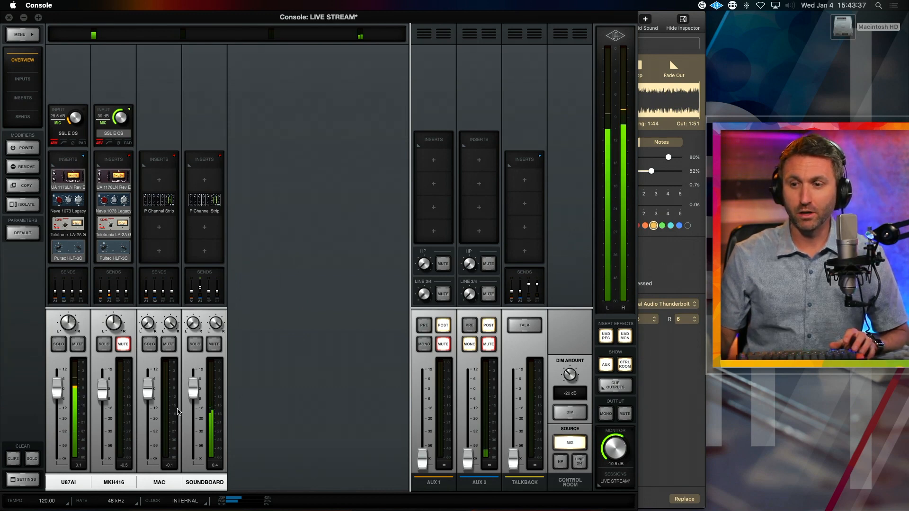